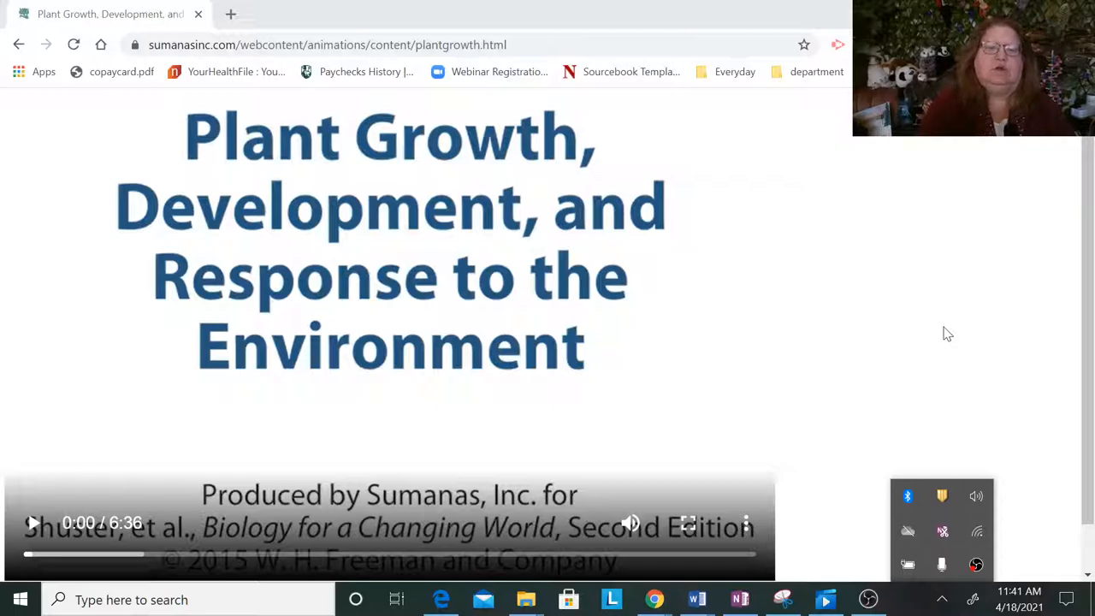
mouse_move(935, 323)
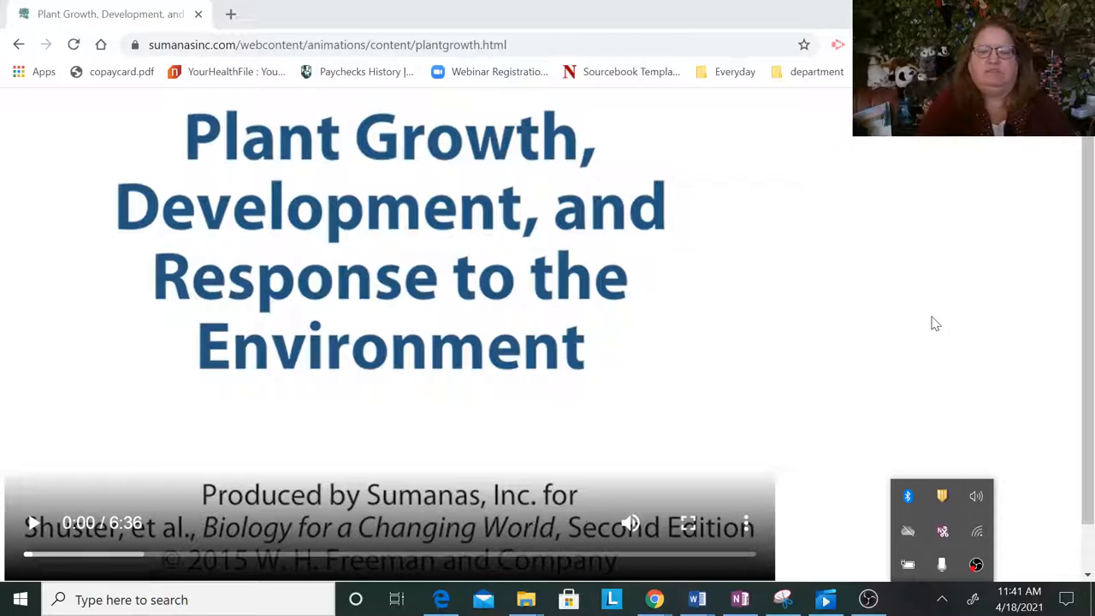
mouse_move(932, 272)
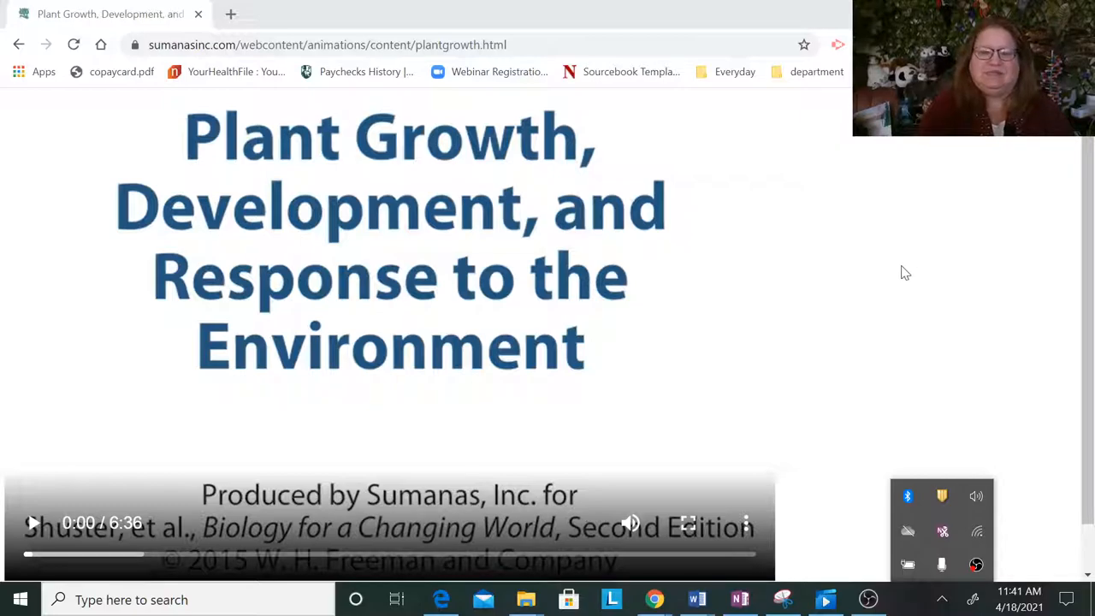
mouse_move(899, 271)
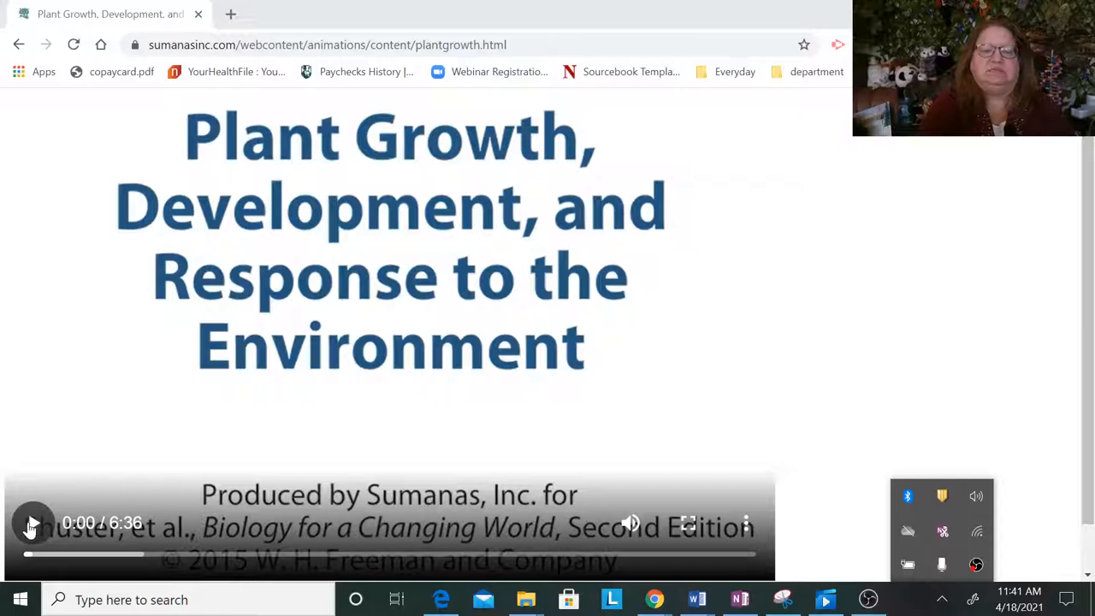
Play the plant growth video until the shoot-tip light-sensing scene around 1:10
click(31, 523)
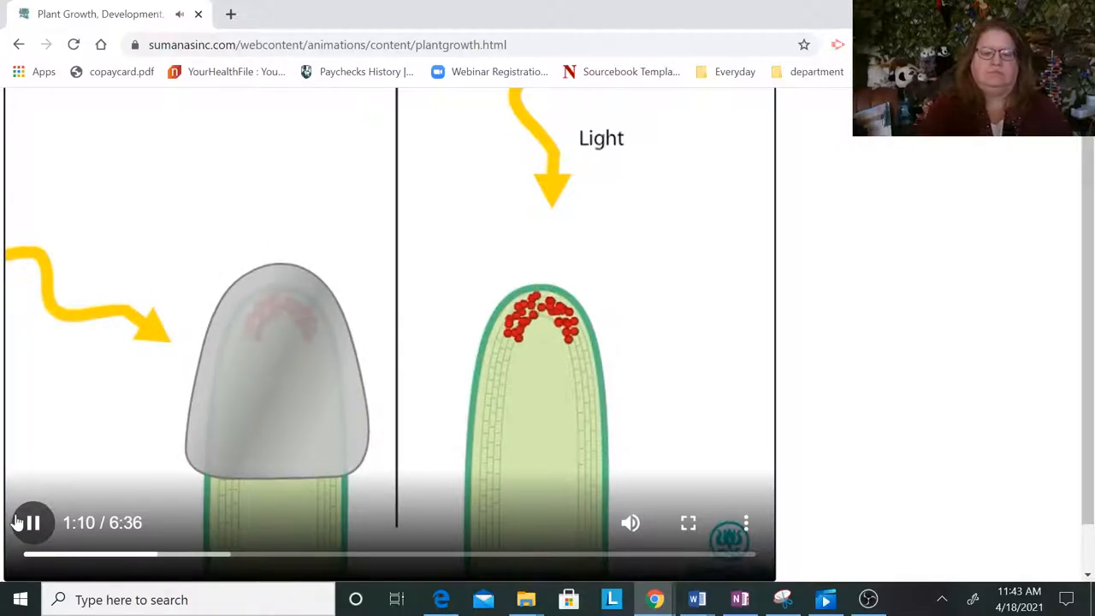
Pause on the capped versus uncapped shoot-tip scene, then resume into Gravitropism
click(33, 523)
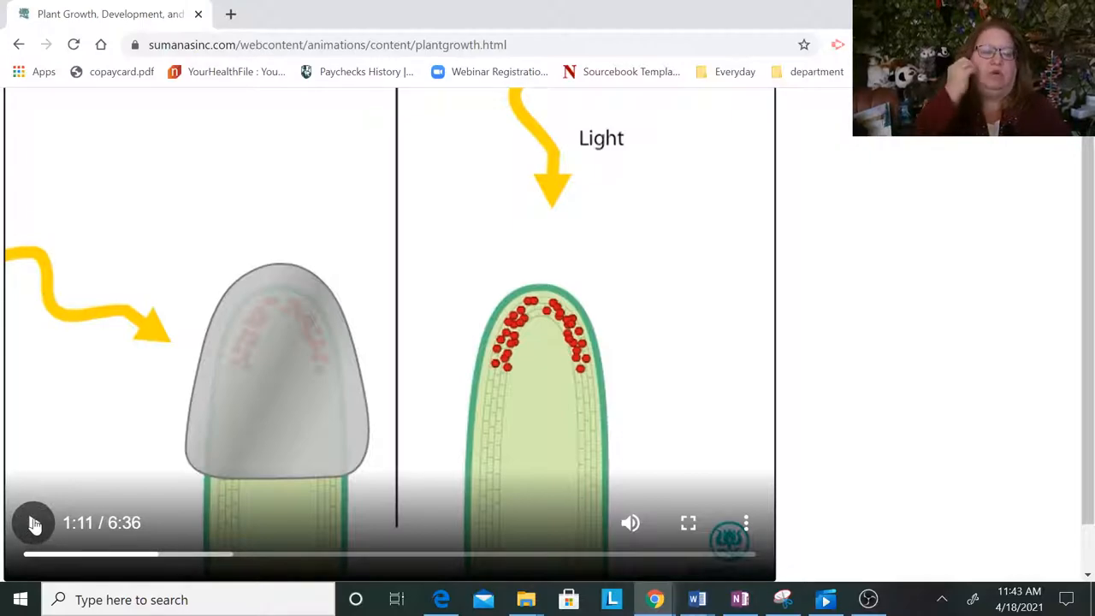
click(35, 522)
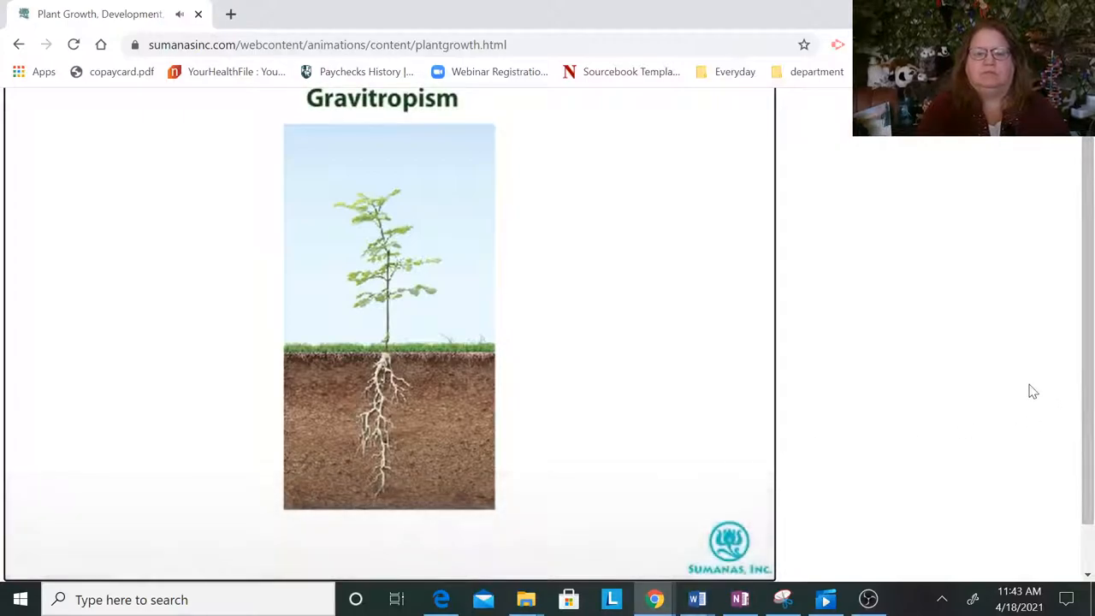
mouse_move(725, 402)
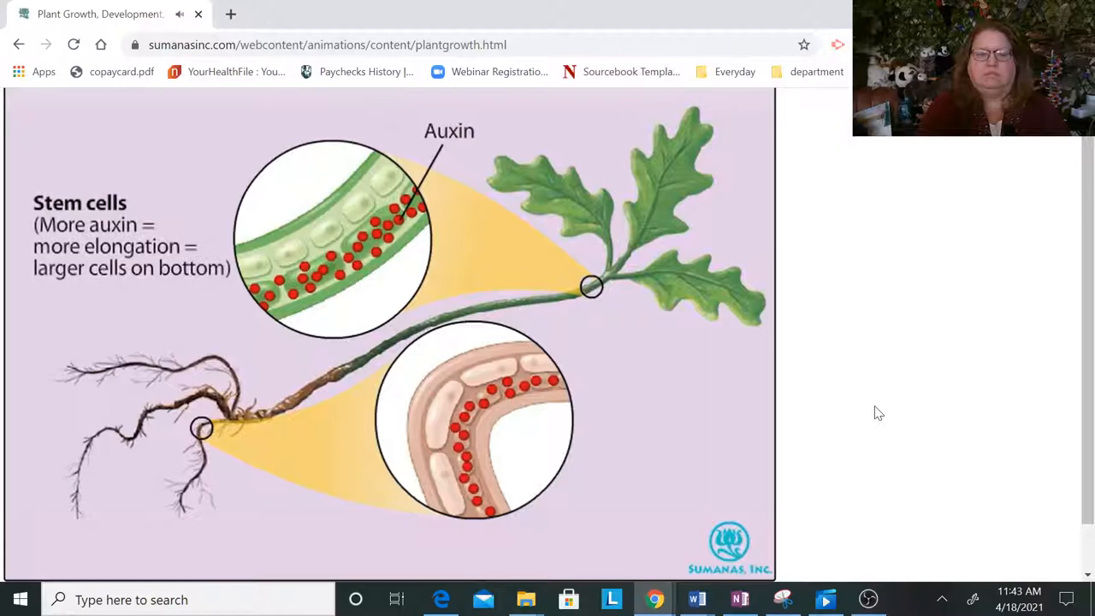
mouse_move(861, 425)
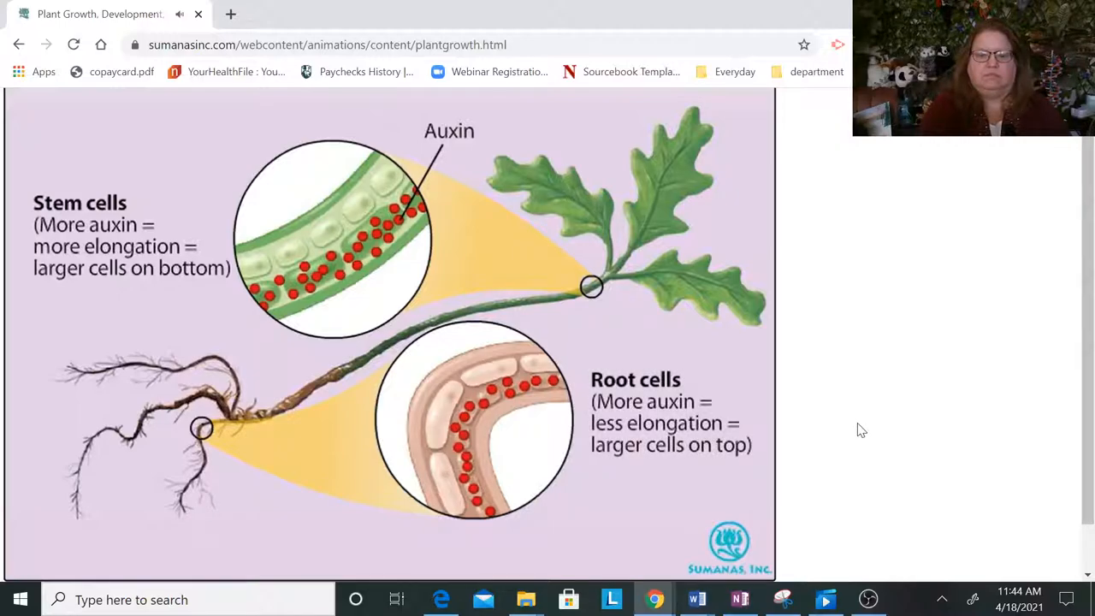
mouse_move(854, 432)
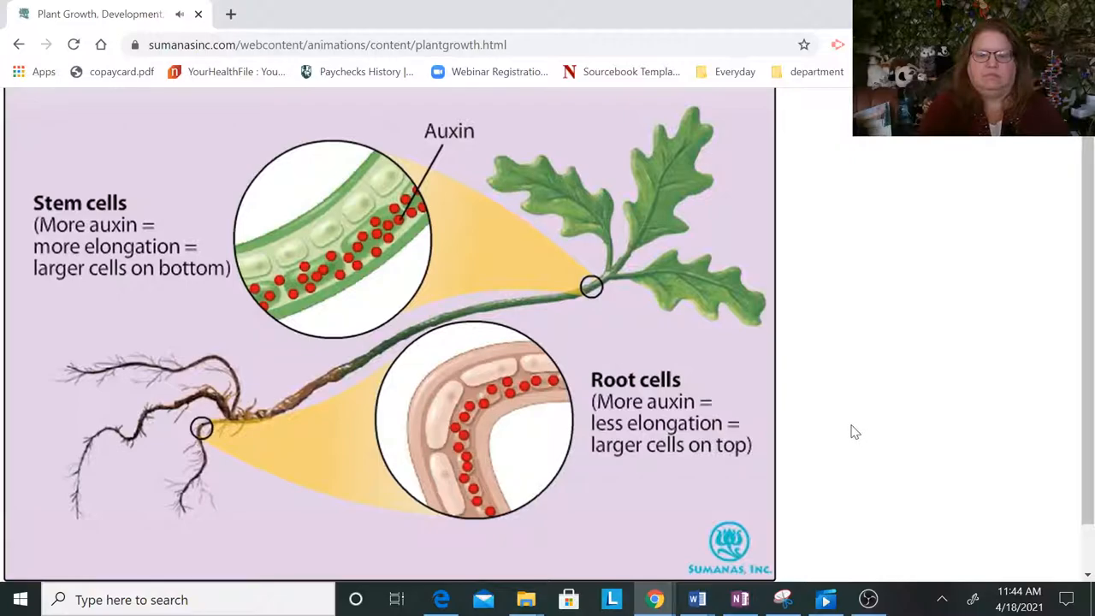
mouse_move(848, 434)
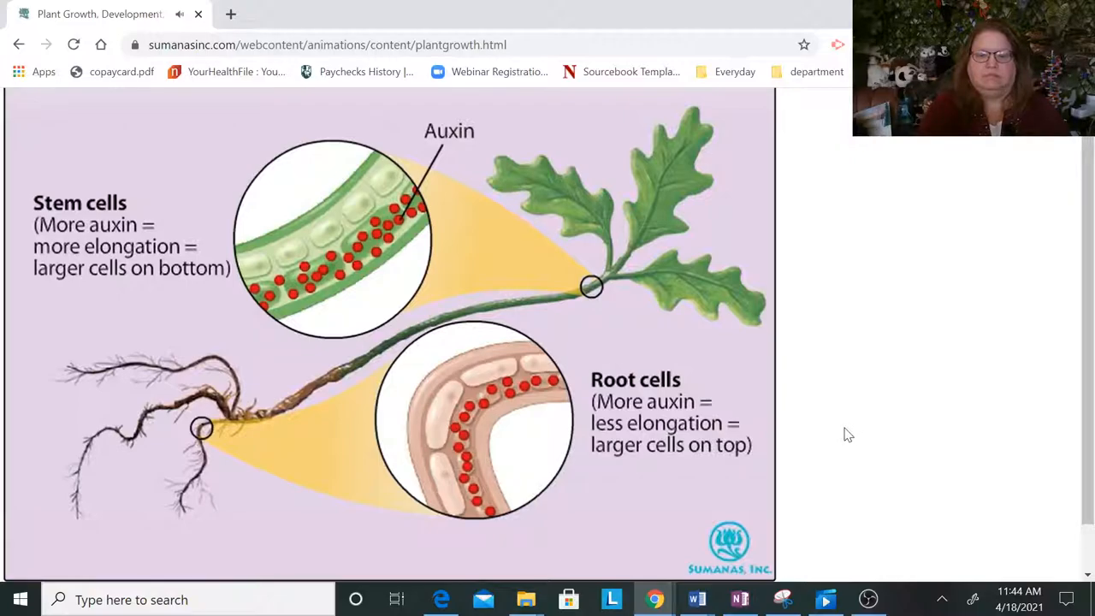
mouse_move(884, 427)
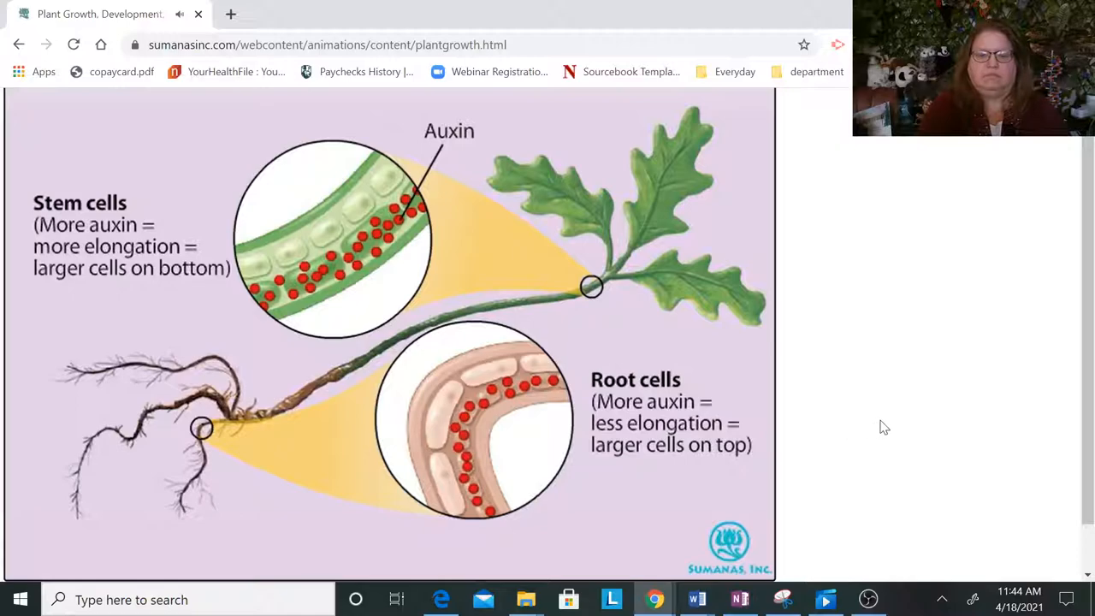
mouse_move(895, 422)
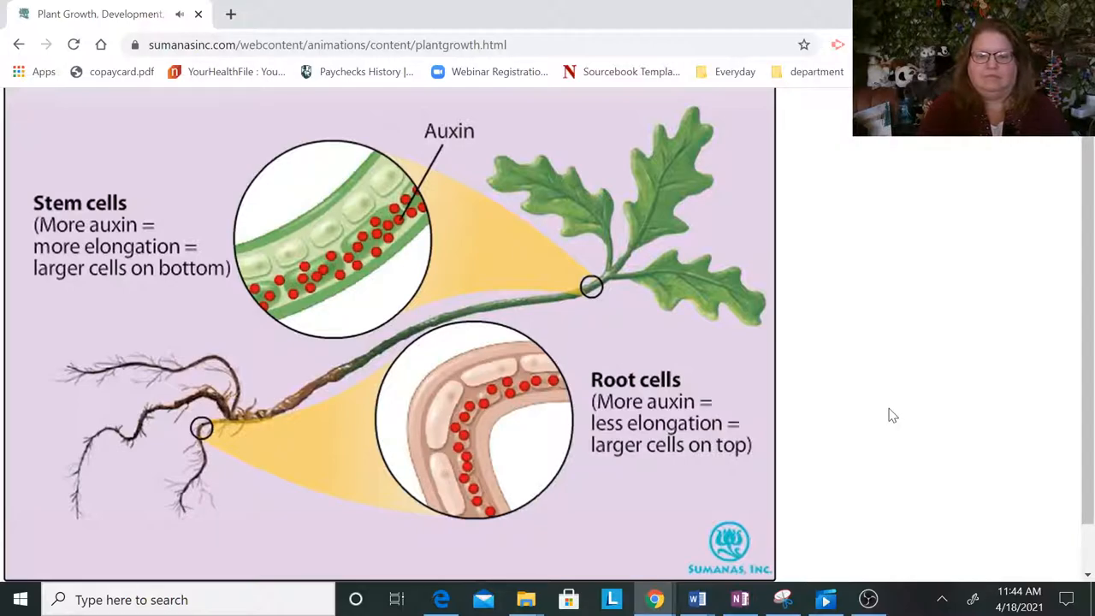
mouse_move(889, 409)
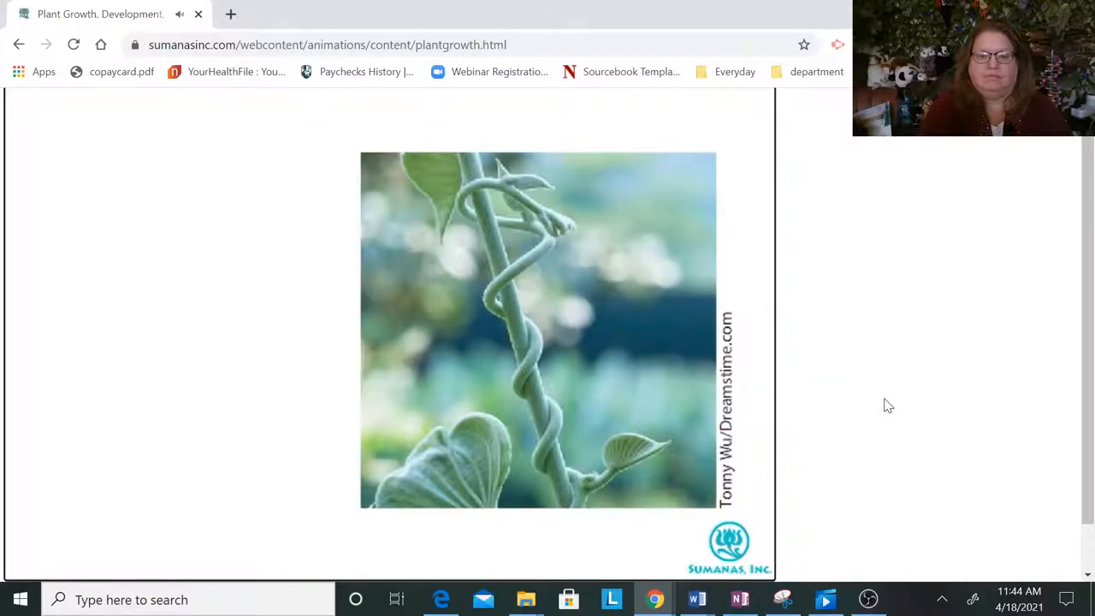
mouse_move(909, 372)
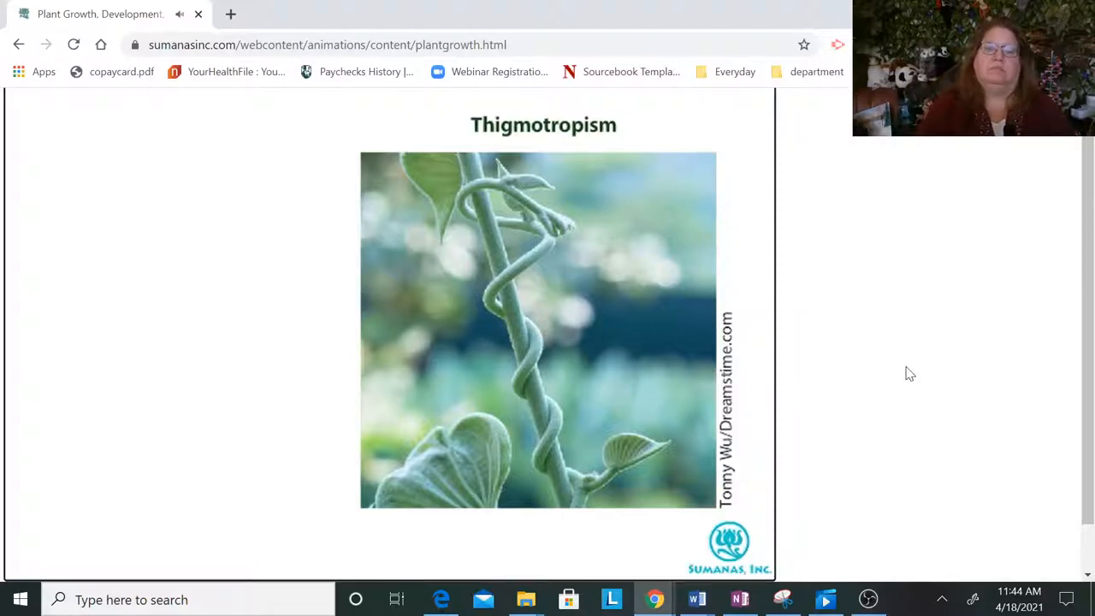
Click the page as the animation passes the Thigmotropism vine-coiling scene
click(474, 186)
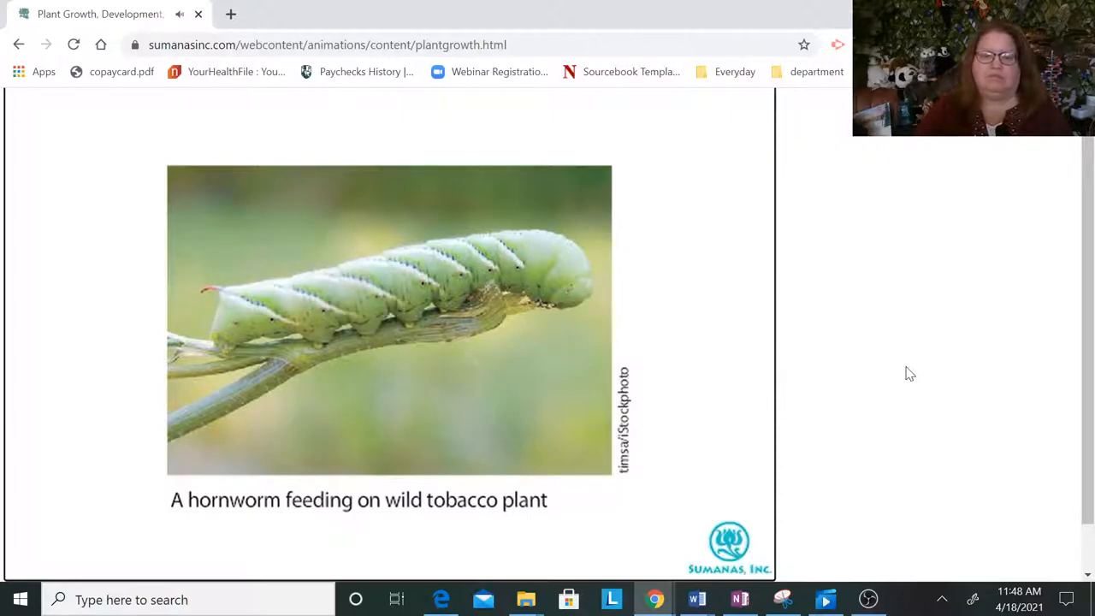
Click the page on the hornworm-on-wild-tobacco scene as droplets appear below
click(397, 342)
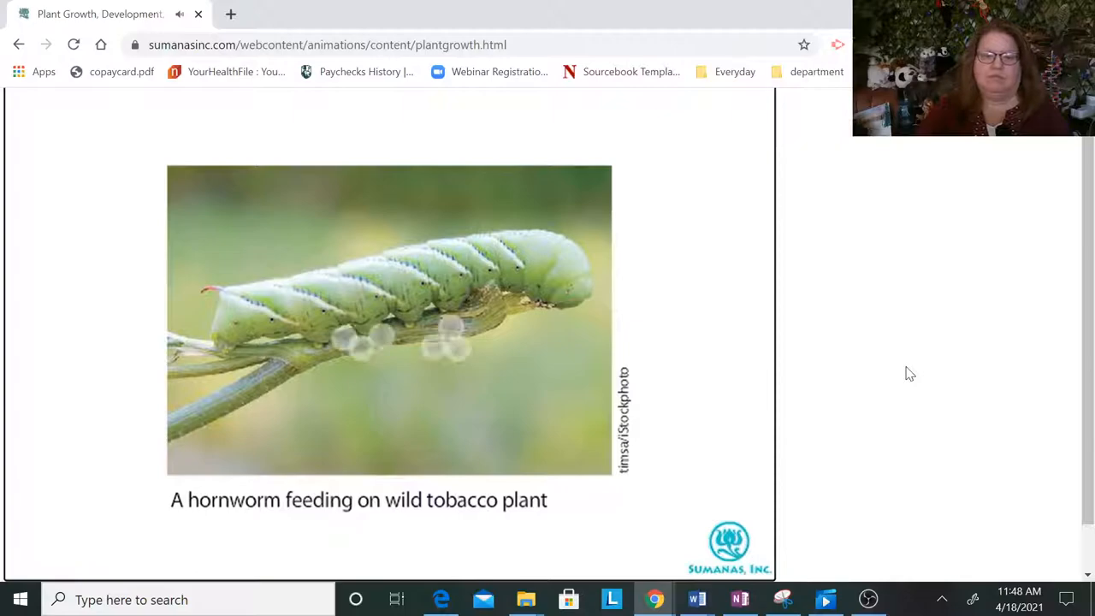